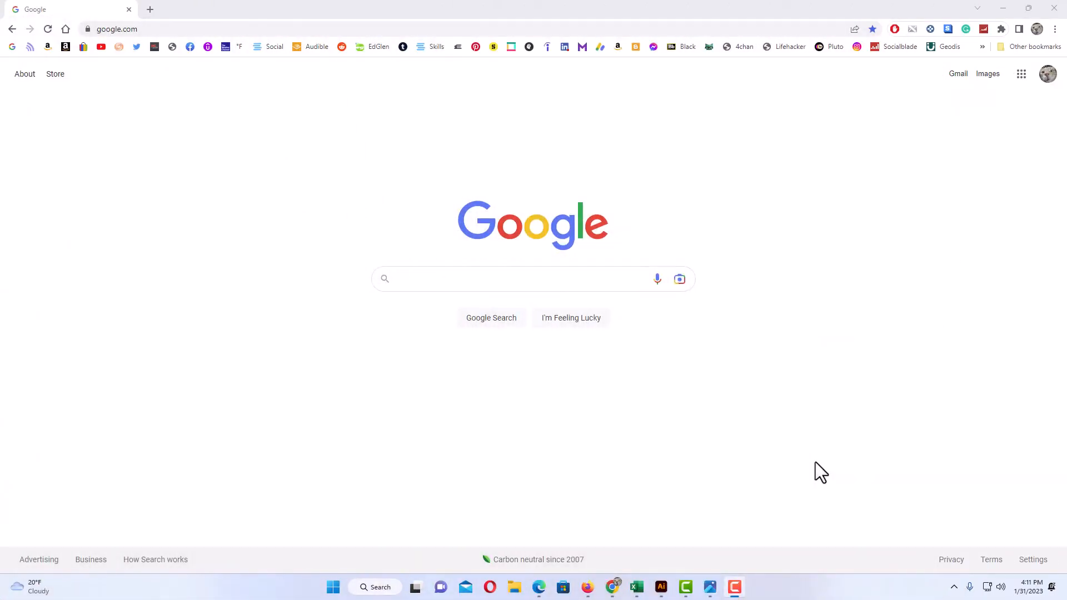
{"action": "mouse_move", "coordinate": [817, 457]}
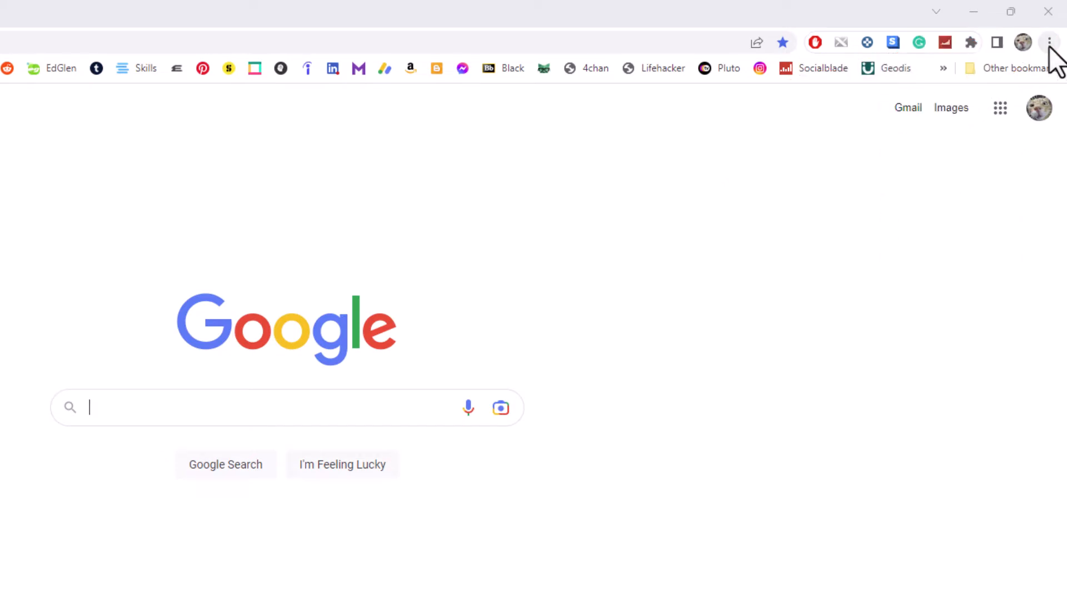
Step: Bring up Chrome's three-dot main menu over the Google homepage
{"action": "left_click", "coordinate": [1048, 42]}
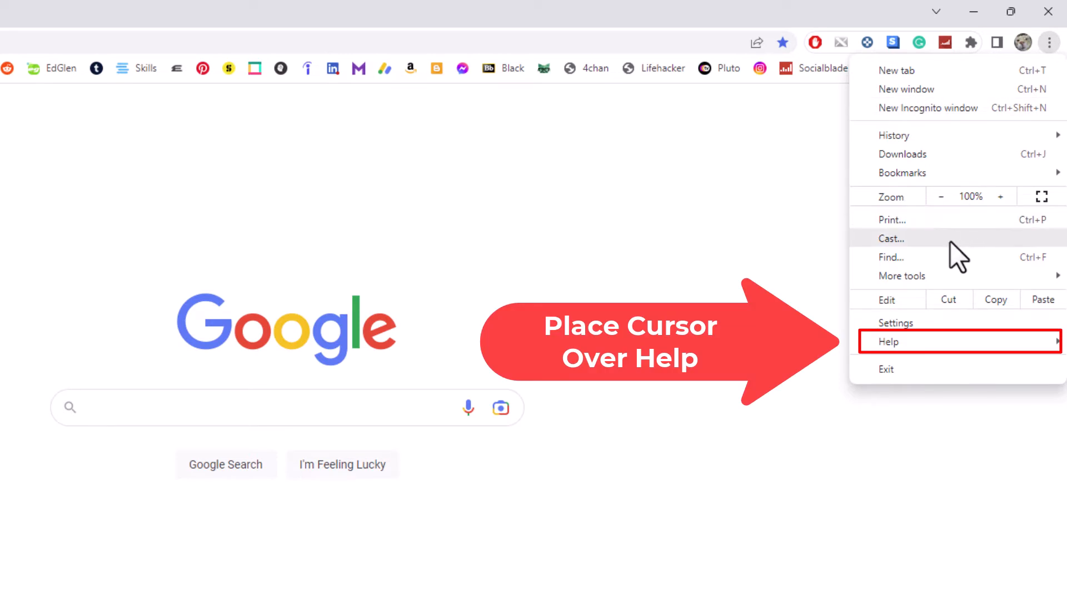
{"action": "mouse_move", "coordinate": [890, 341]}
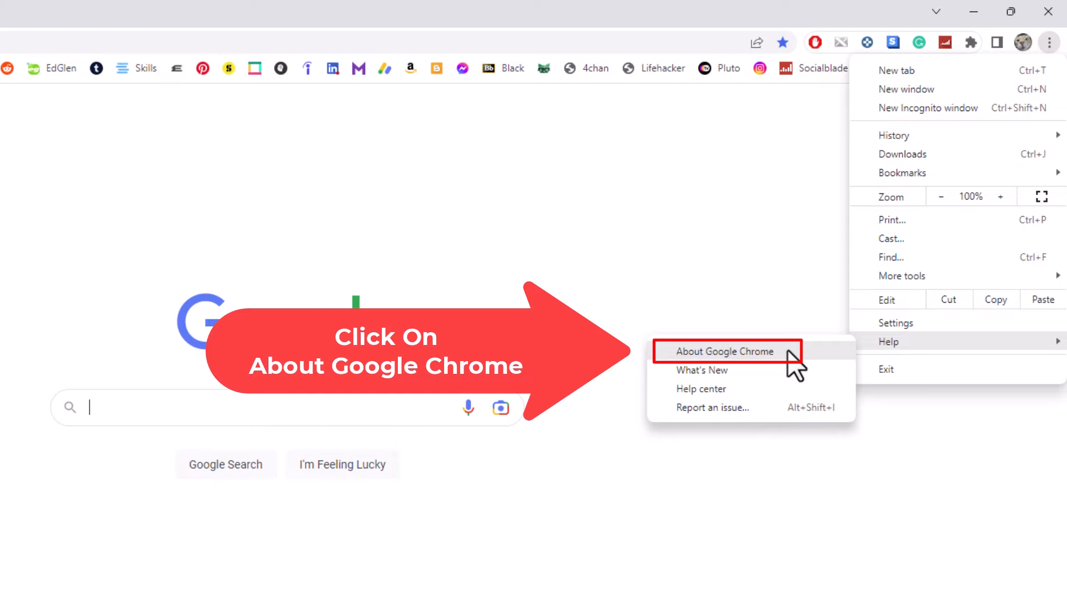
Step: Show About Chrome confirming version 109.0.5414.120 is up to date
{"action": "left_click", "coordinate": [724, 351]}
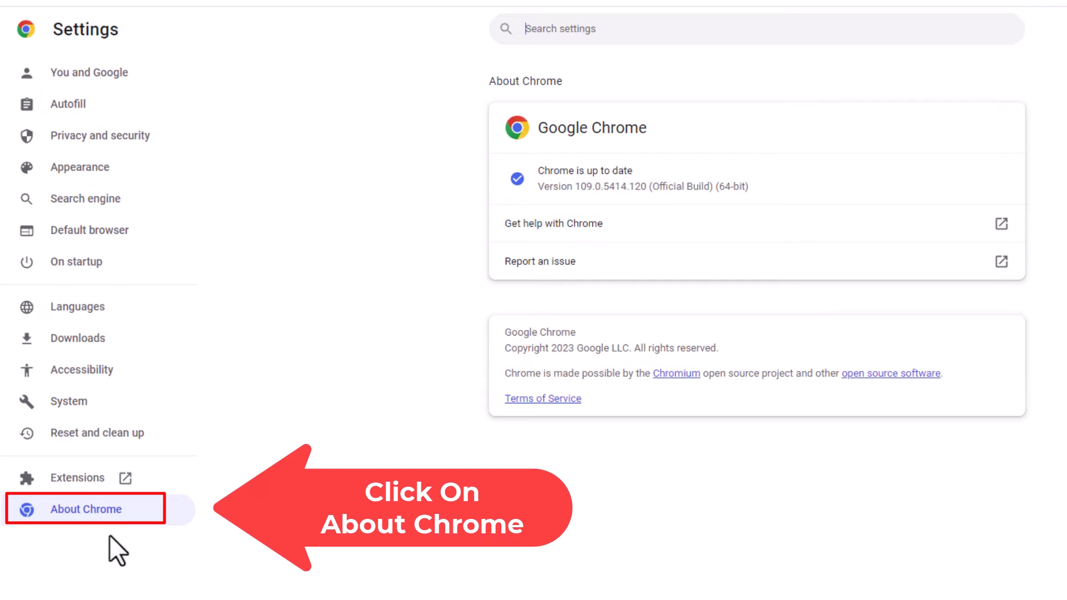
{"action": "left_click", "coordinate": [86, 509]}
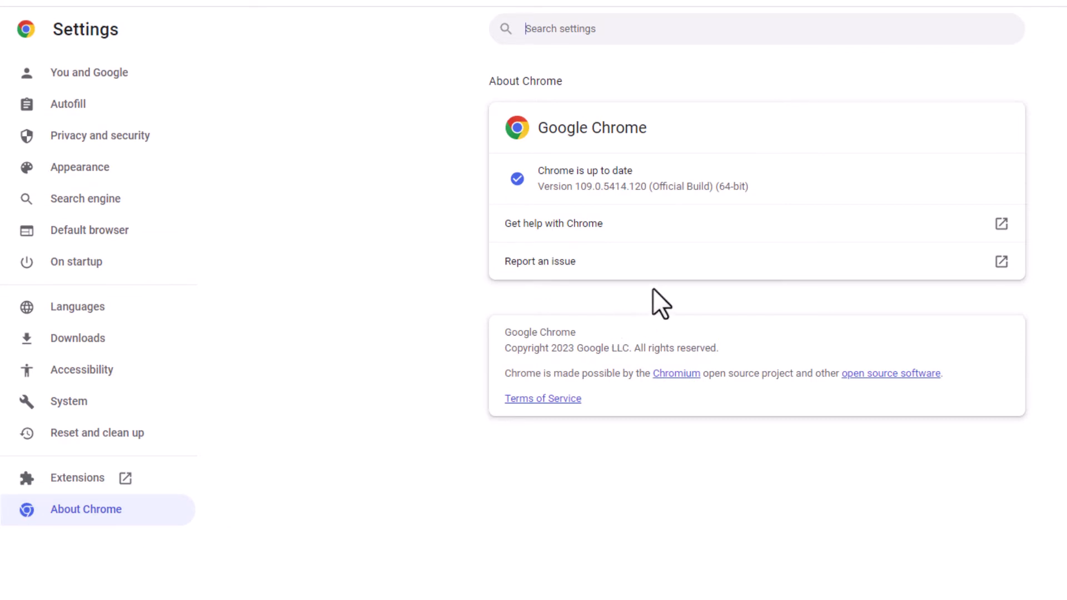
{"action": "mouse_move", "coordinate": [766, 204]}
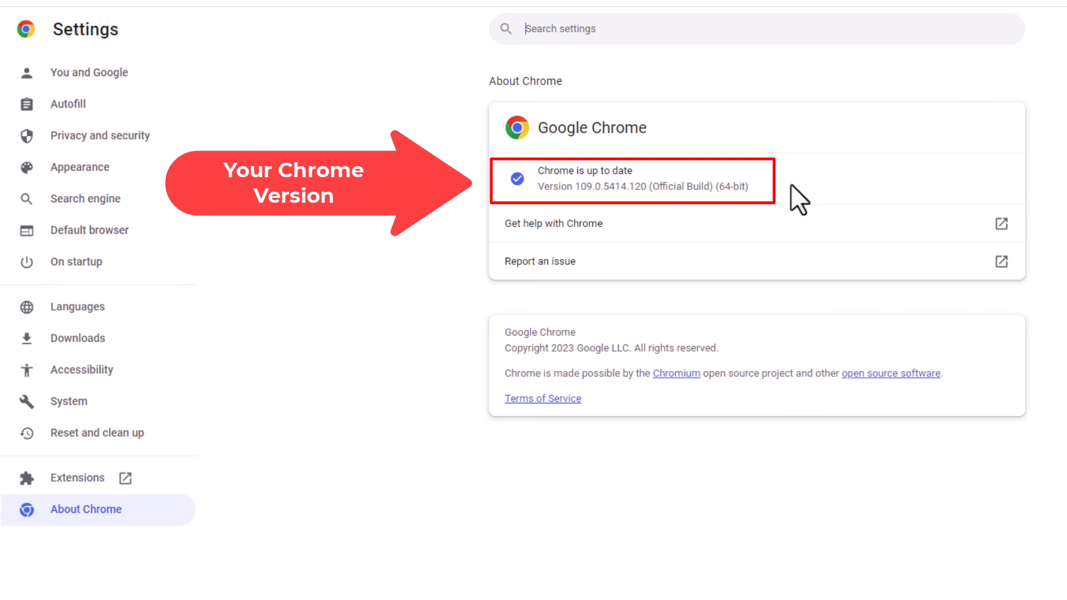
{"action": "mouse_move", "coordinate": [791, 205]}
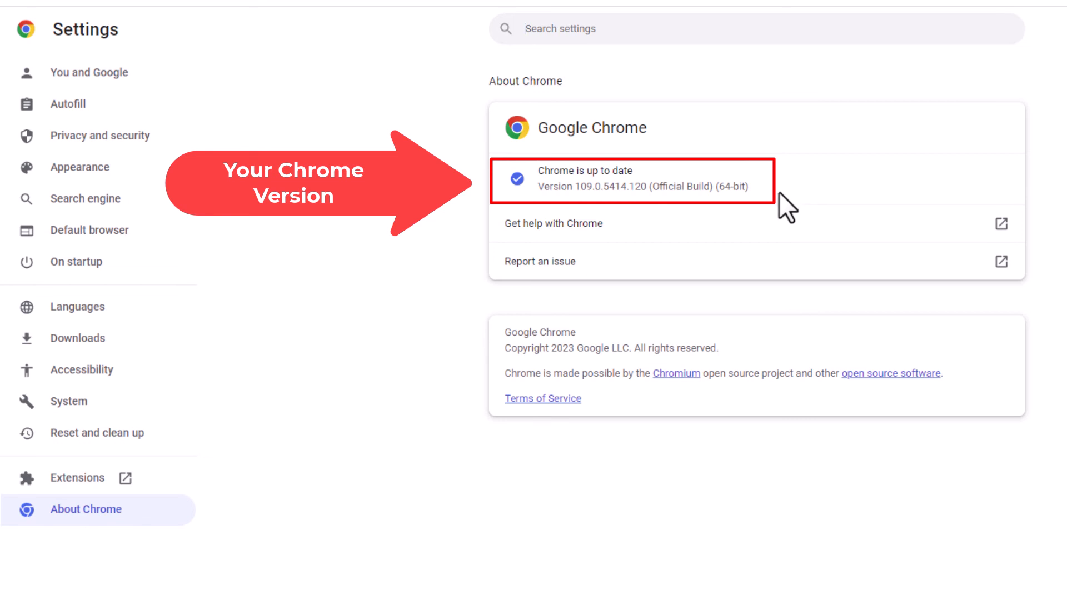